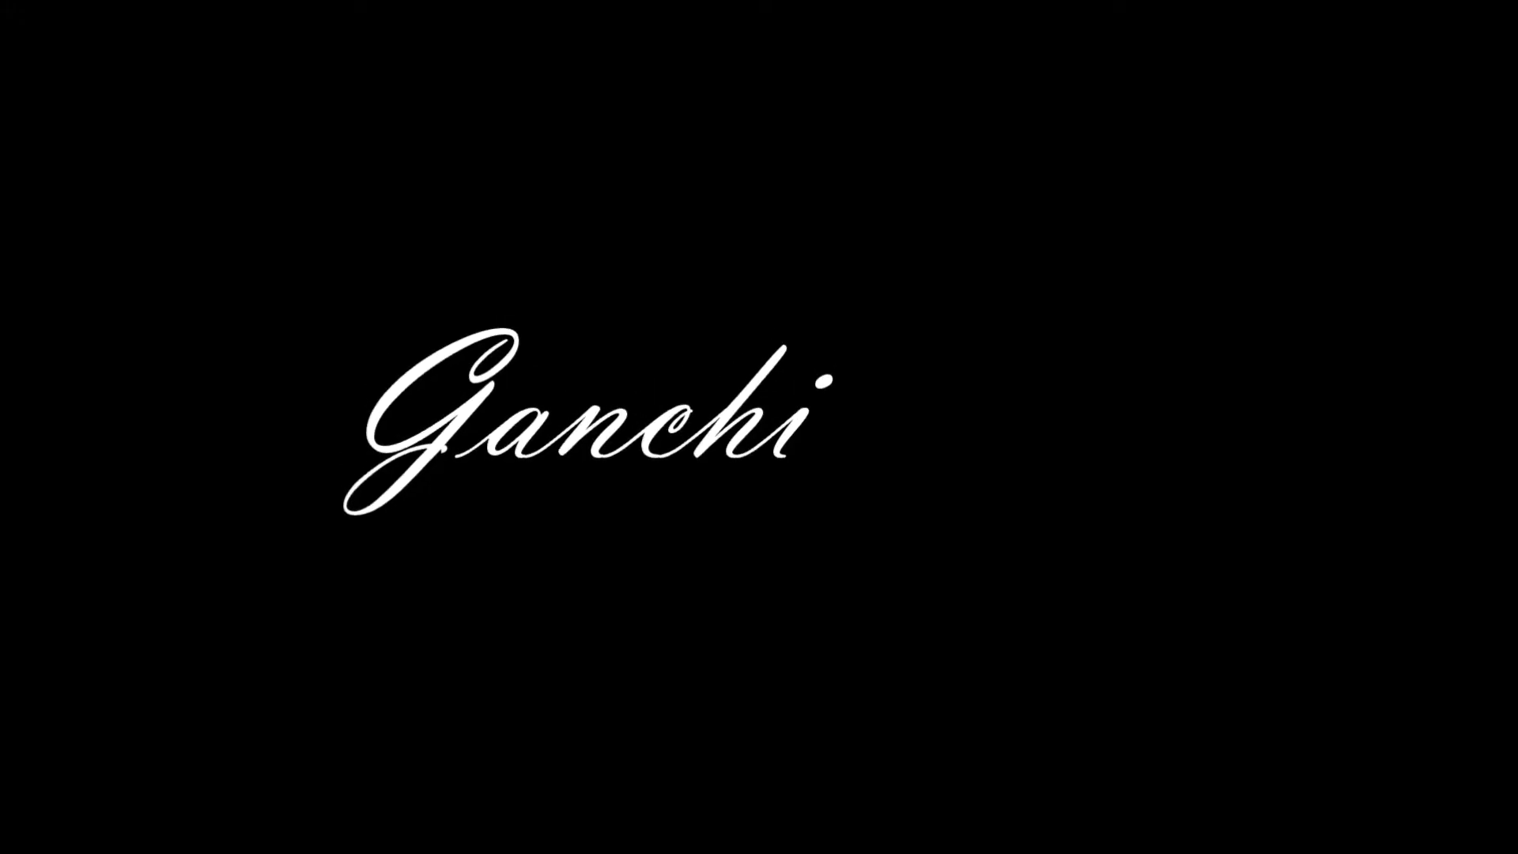
{"action": "type", "text": "_mH"}
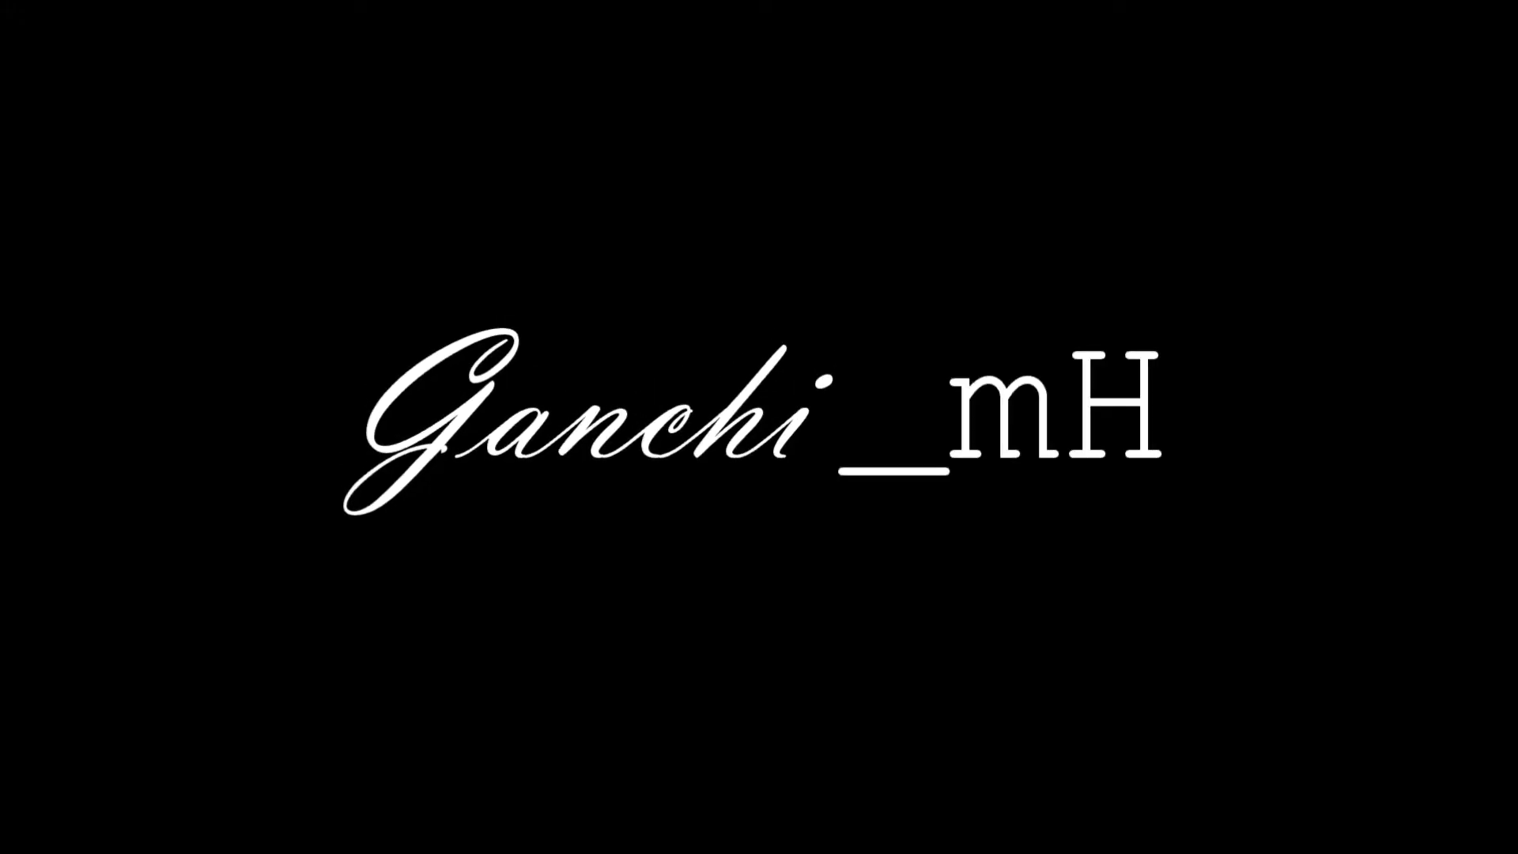